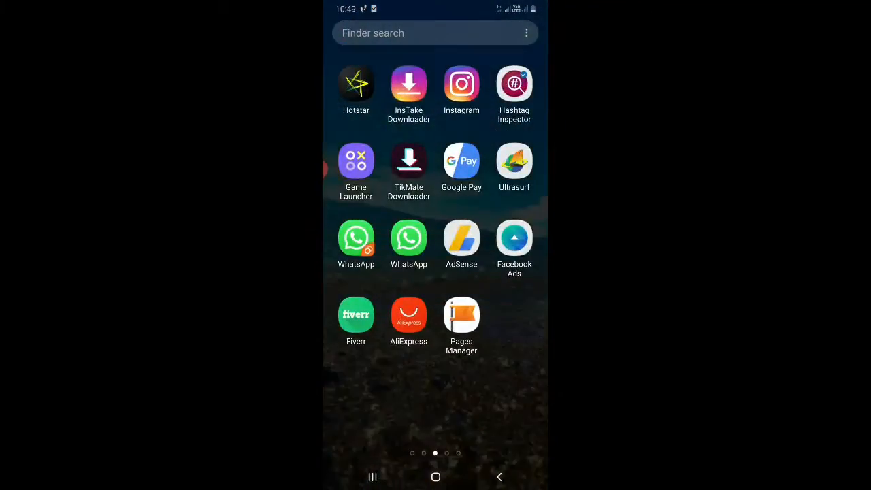
- Launch Instagram's new post and scroll the gallery to the man-on-tree-stump photo
{"action": "left_click", "coordinate": [461, 84]}
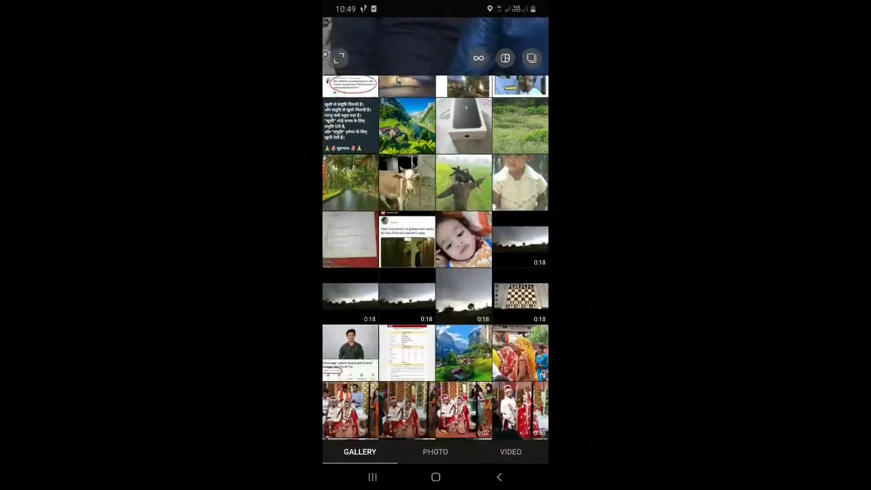
{"action": "scroll", "scroll_direction": "down", "scroll_amount": 3}
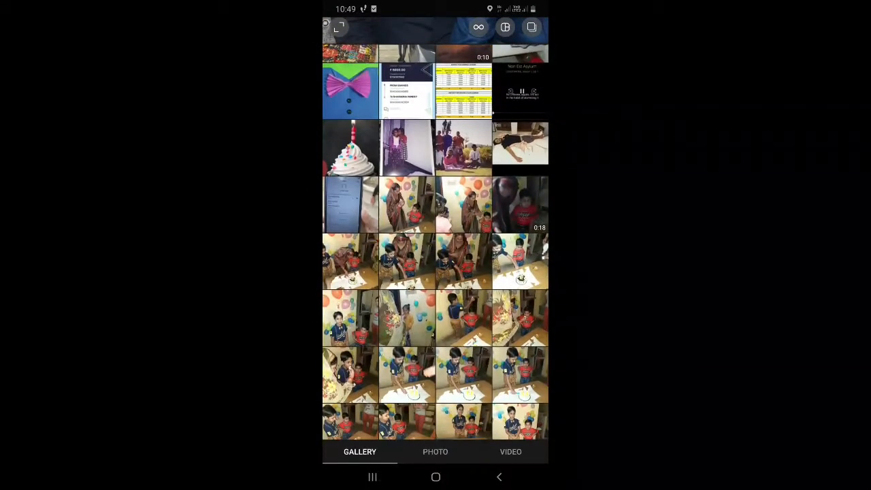
{"action": "scroll", "scroll_direction": "down", "scroll_amount": 3}
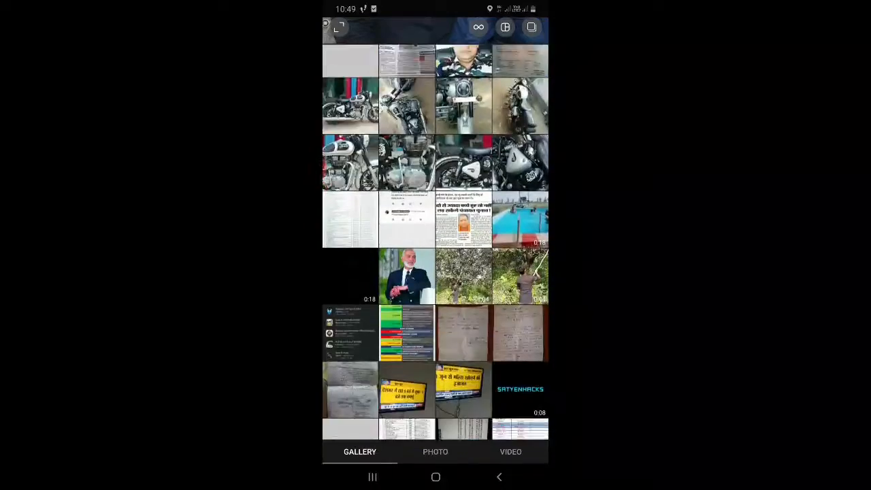
{"action": "scroll", "scroll_direction": "down", "scroll_amount": 3}
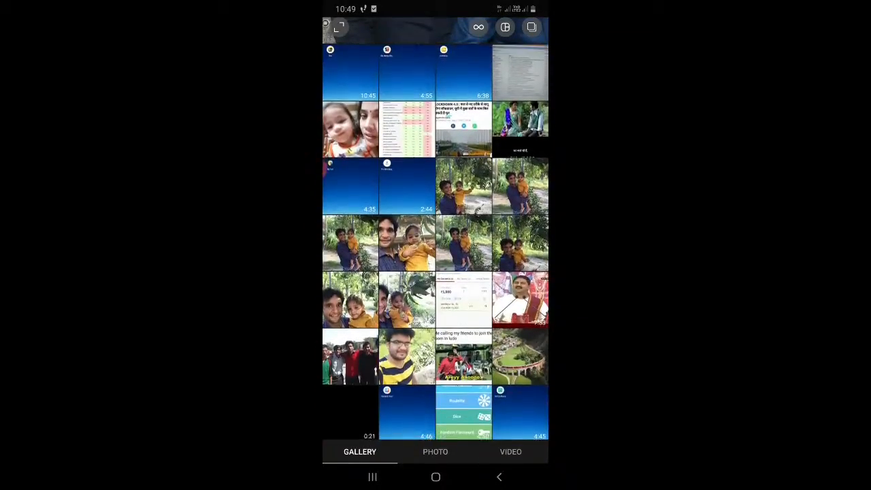
{"action": "scroll", "scroll_direction": "down", "scroll_amount": 3}
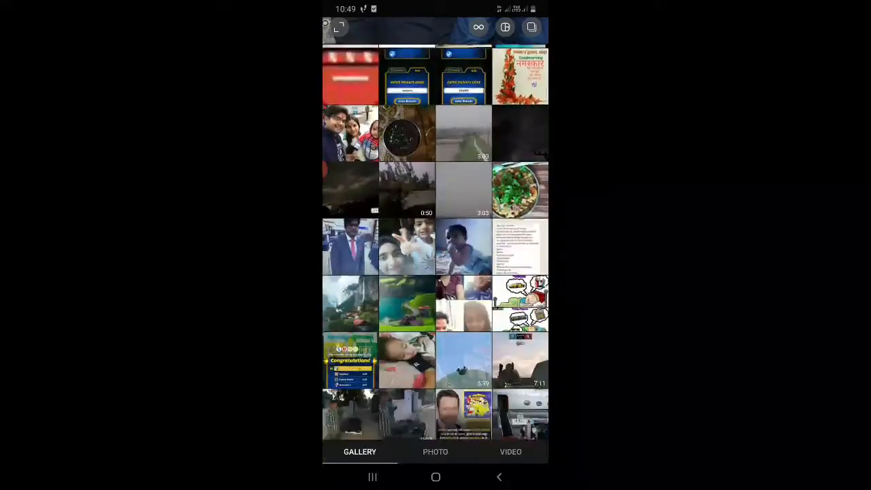
{"action": "scroll", "scroll_direction": "down", "scroll_amount": 3}
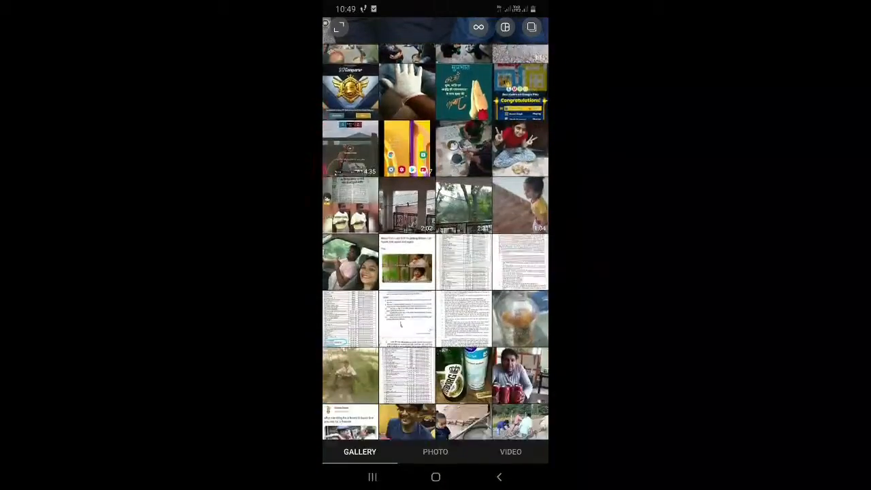
{"action": "scroll", "scroll_direction": "down", "scroll_amount": 3}
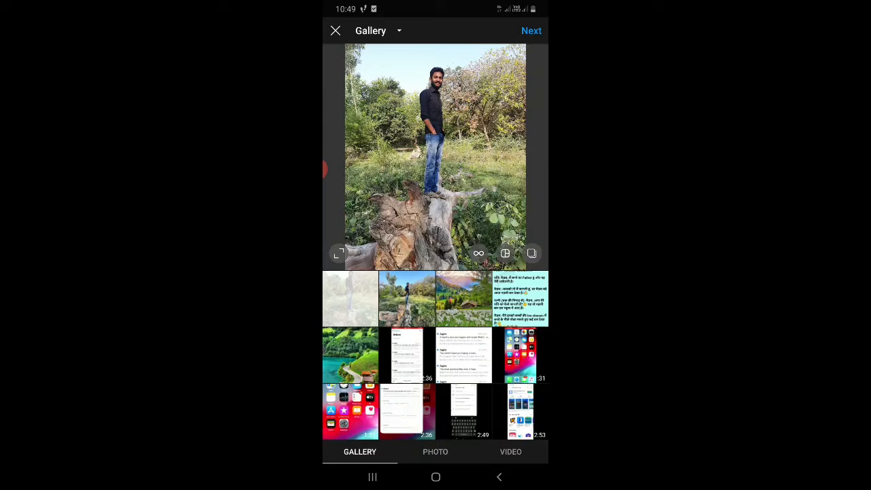
- Preview the photo, then leave Instagram for the phone's home screen
{"action": "left_click", "coordinate": [505, 253]}
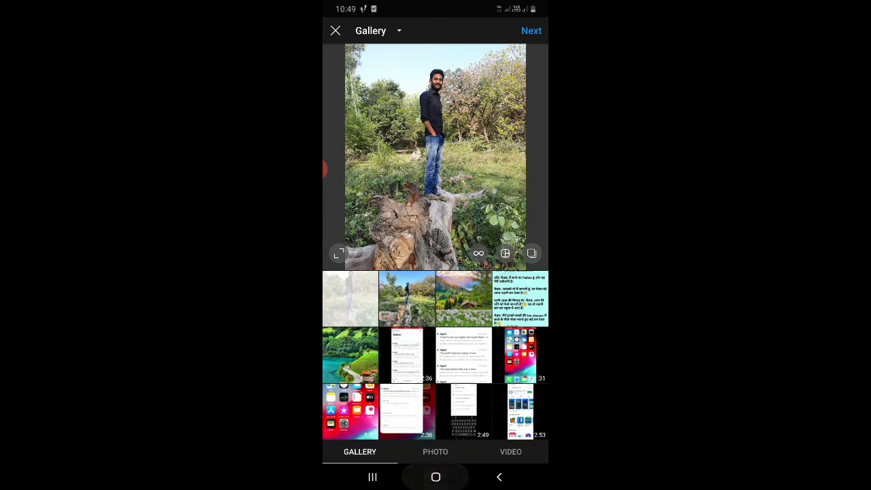
{"action": "left_click", "coordinate": [335, 30]}
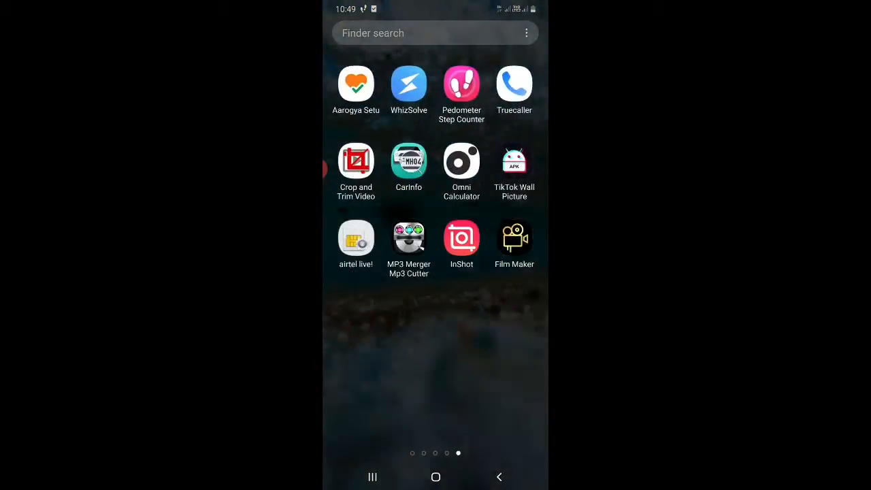
- Launch InShot from the home screen
{"action": "left_click", "coordinate": [461, 238]}
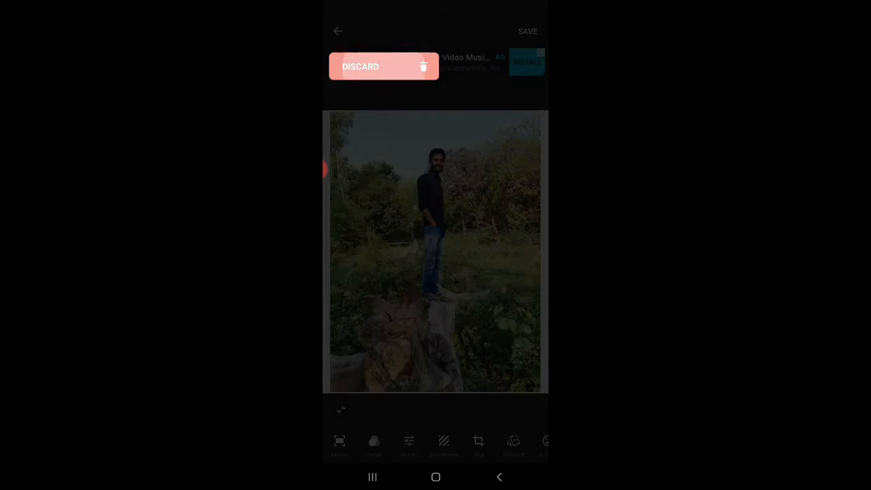
- Discard the earlier edit and scroll the Recent picker to the tree-stump photo
{"action": "left_click", "coordinate": [383, 66]}
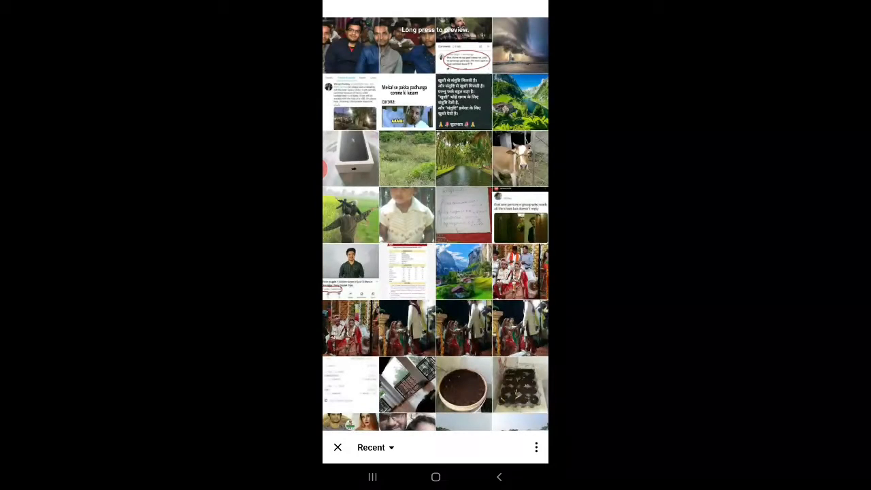
{"action": "scroll", "scroll_direction": "down", "scroll_amount": 3}
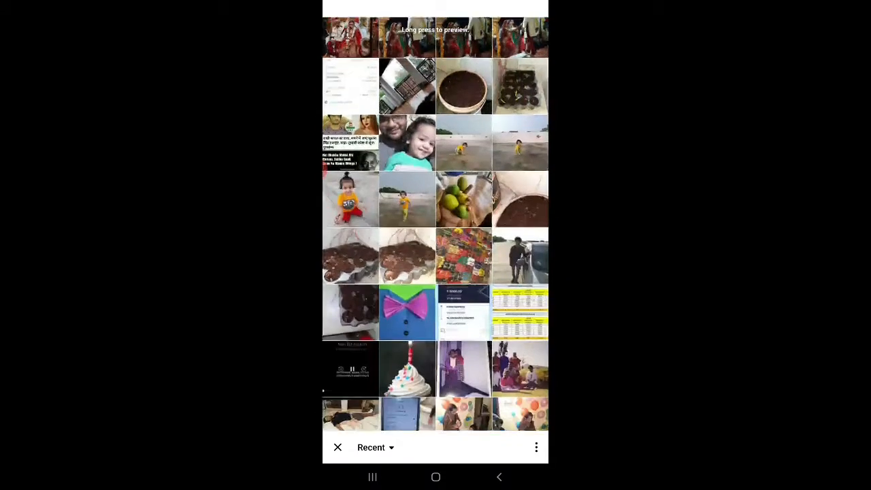
{"action": "scroll", "scroll_direction": "down", "scroll_amount": 3}
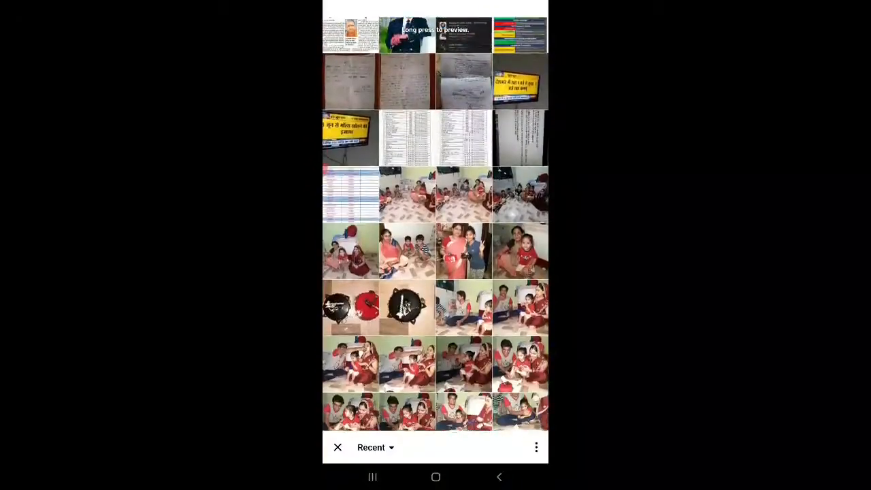
{"action": "scroll", "scroll_direction": "down", "scroll_amount": 3}
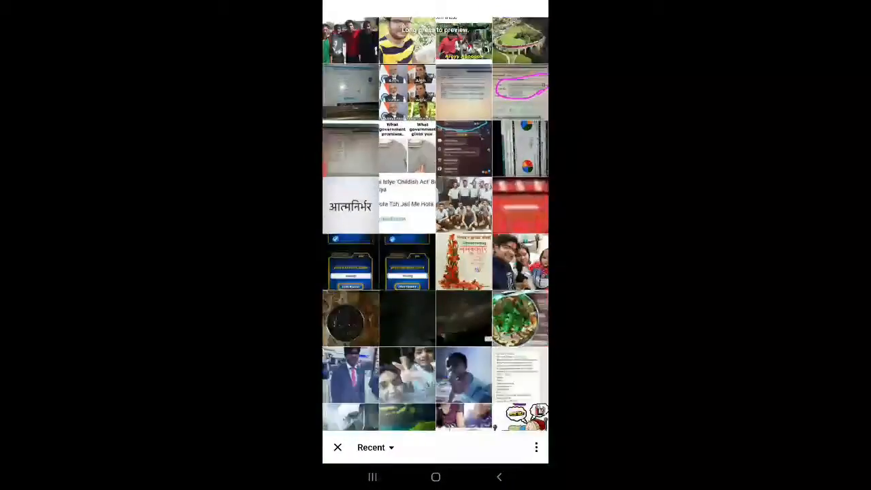
{"action": "scroll", "scroll_direction": "down", "scroll_amount": 3}
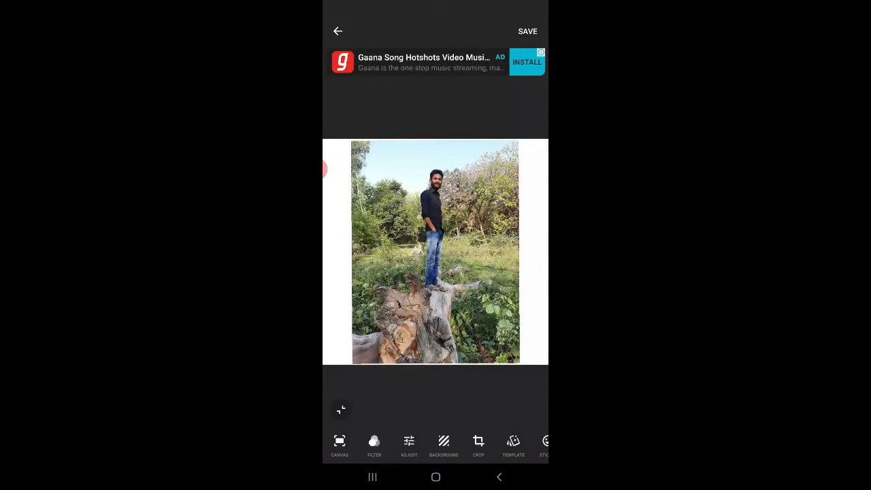
- Bring up the Canvas ratio choices for the photo
{"action": "left_click", "coordinate": [341, 442]}
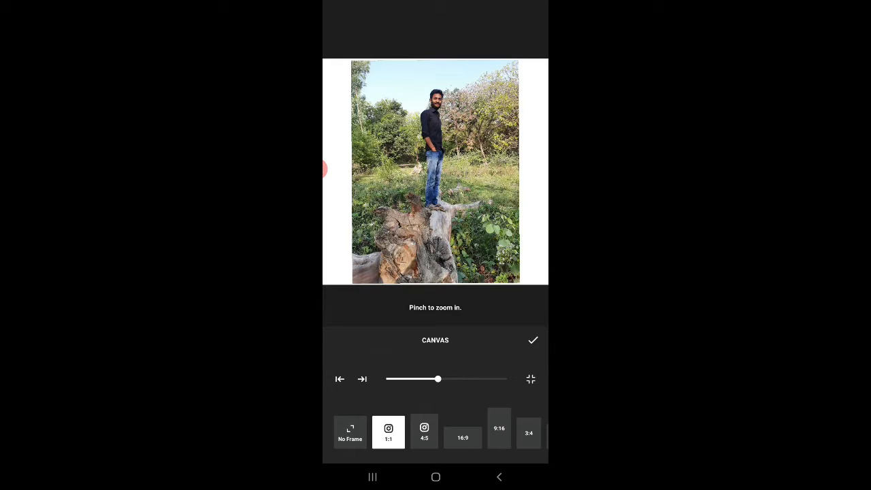
- Set a 4:5 canvas with the photo shrunk slightly to fit fully inside, and apply it
{"action": "left_click", "coordinate": [424, 432]}
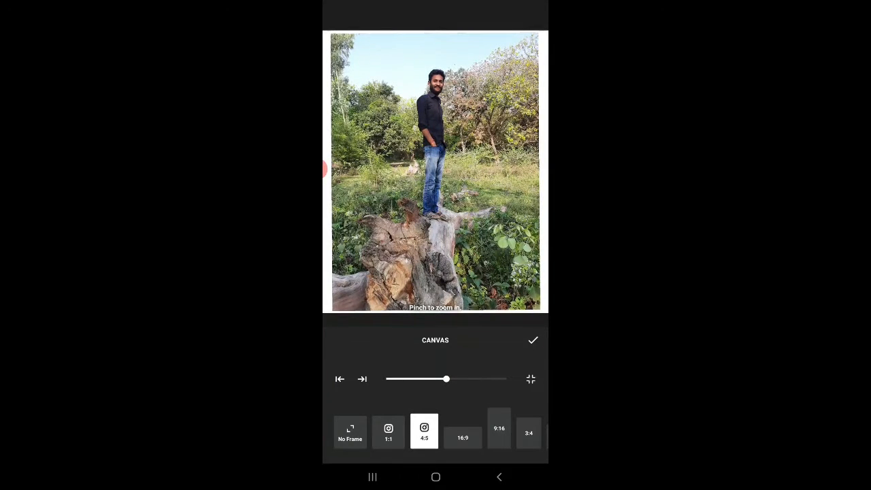
{"action": "left_click_drag", "start_coordinate": [446, 378], "coordinate": [436, 378]}
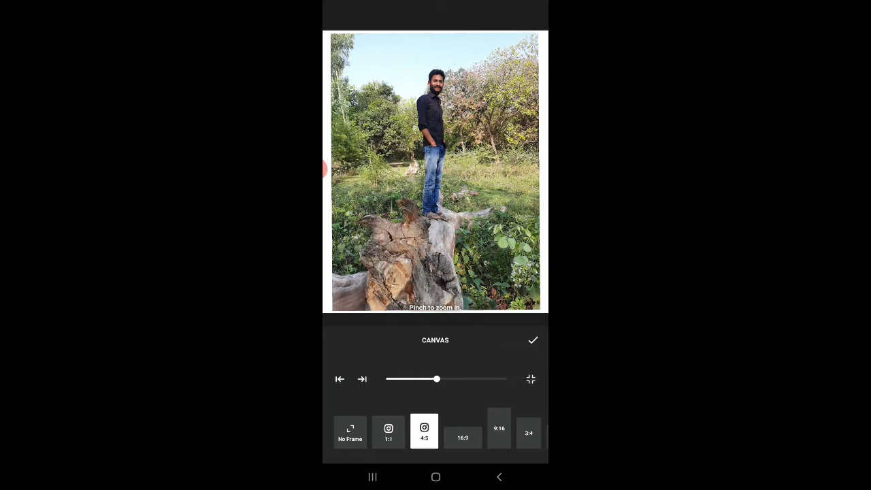
{"action": "left_click", "coordinate": [532, 340]}
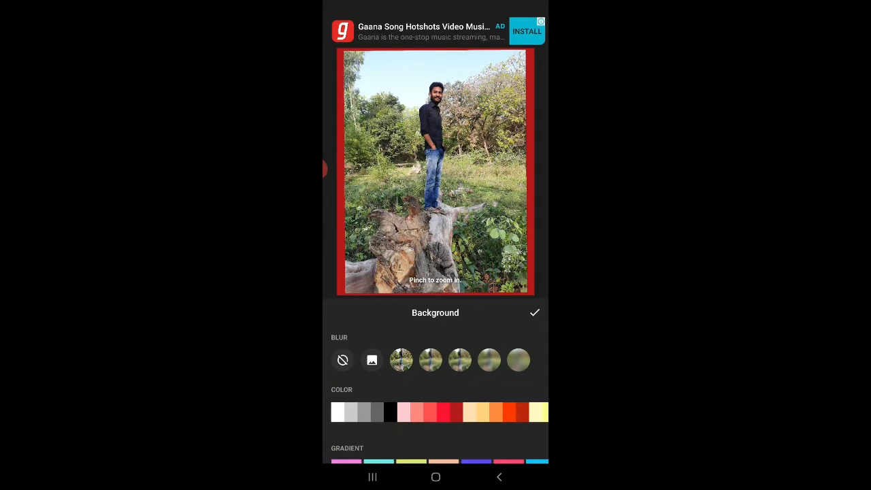
- Make the canvas background white, apply it and save the finished image
{"action": "left_click", "coordinate": [337, 411]}
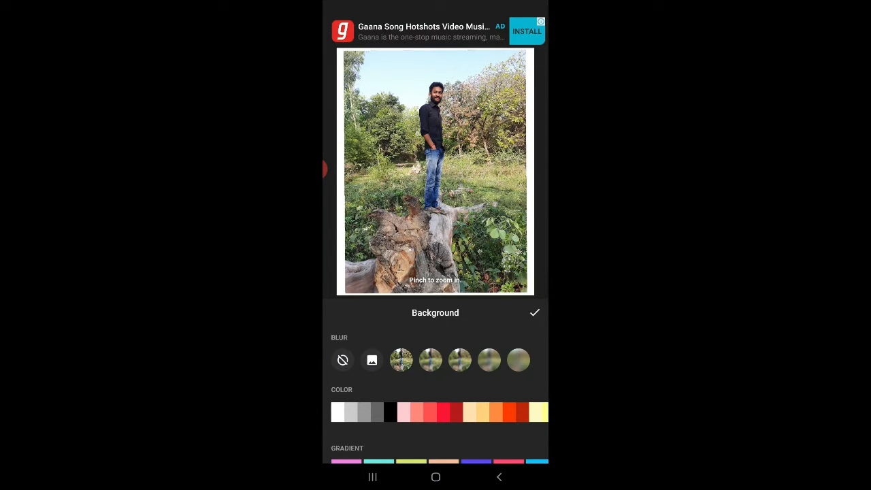
{"action": "left_click", "coordinate": [534, 313]}
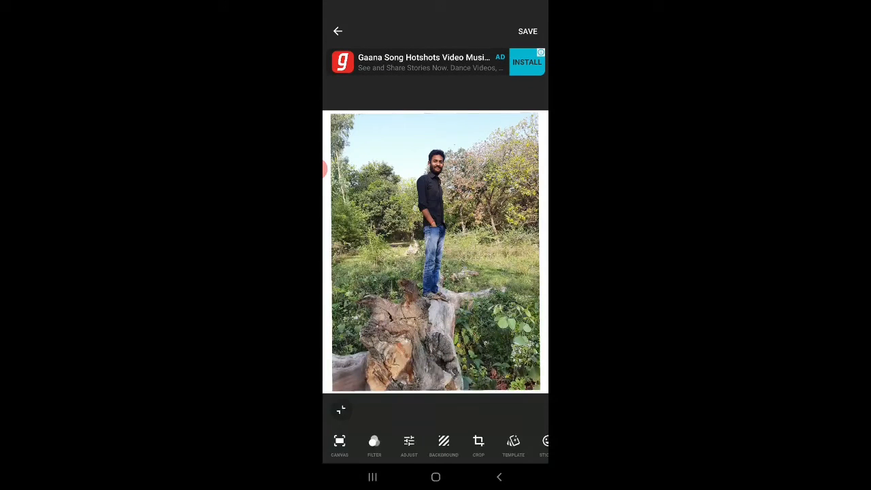
{"action": "left_click", "coordinate": [526, 32]}
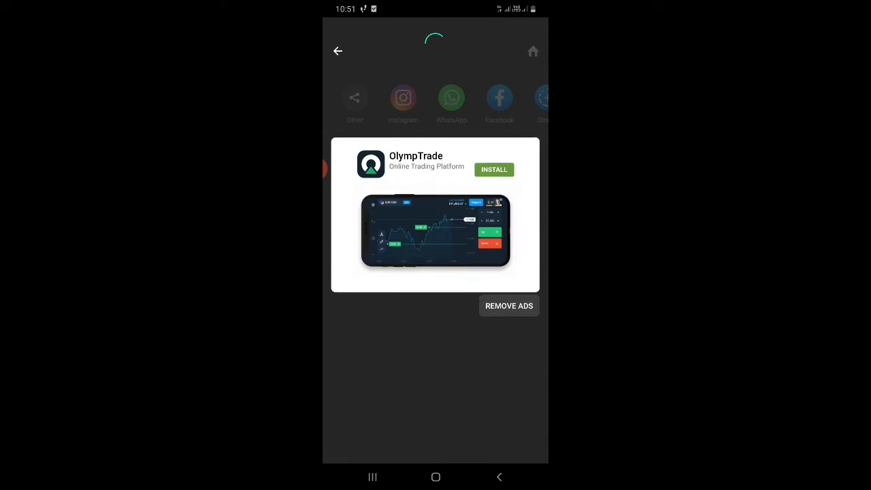